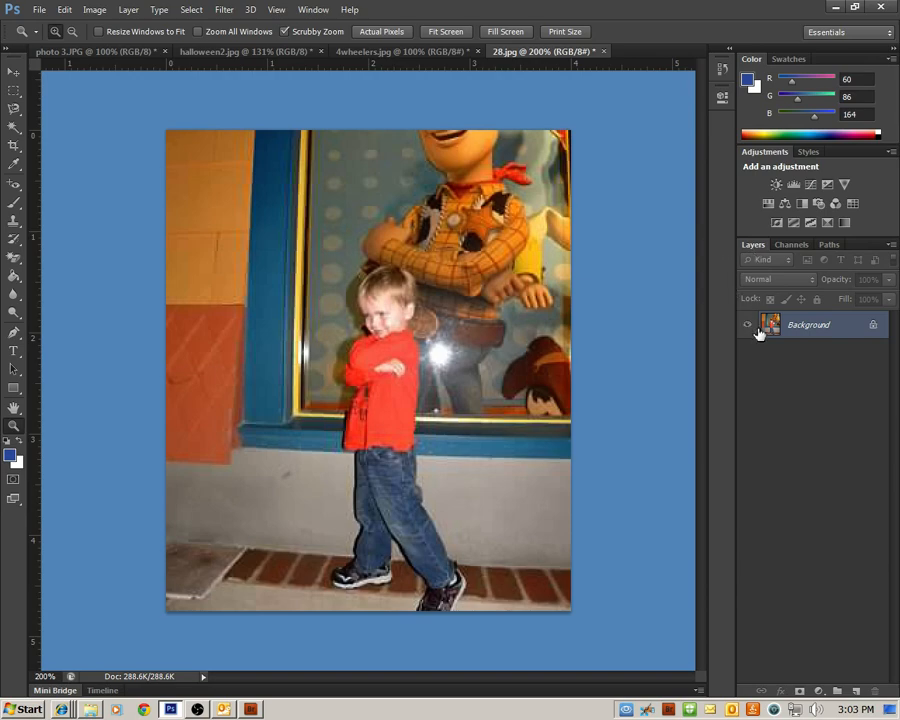
mouse_move(785, 337)
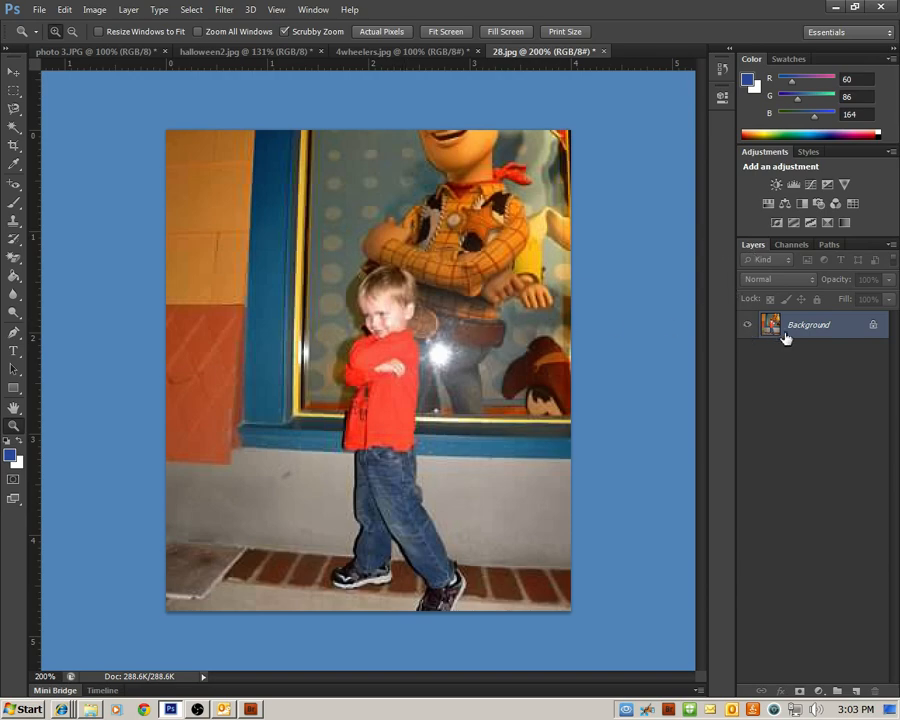
After the locked-layer warning, convert the Background into an editable layer named 'Ben crossing arms'
left_click(14, 77)
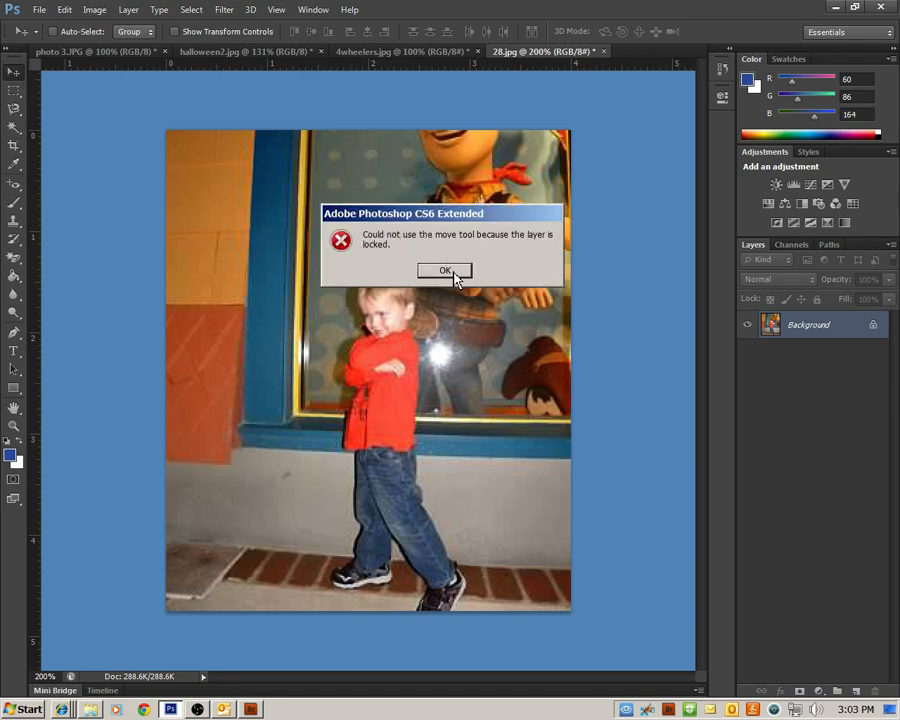
mouse_move(452, 258)
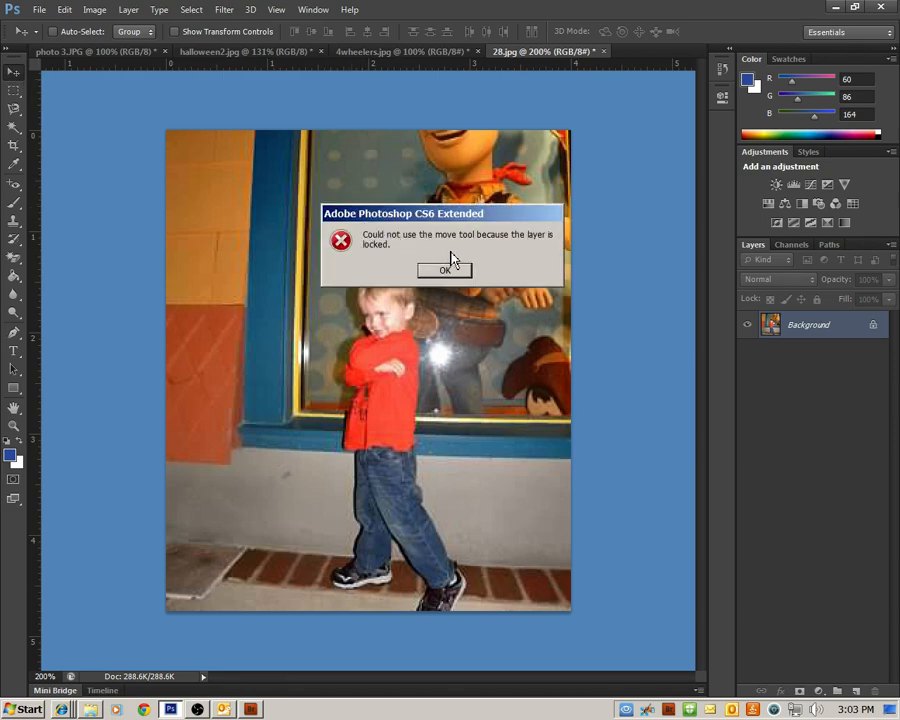
left_click(444, 270)
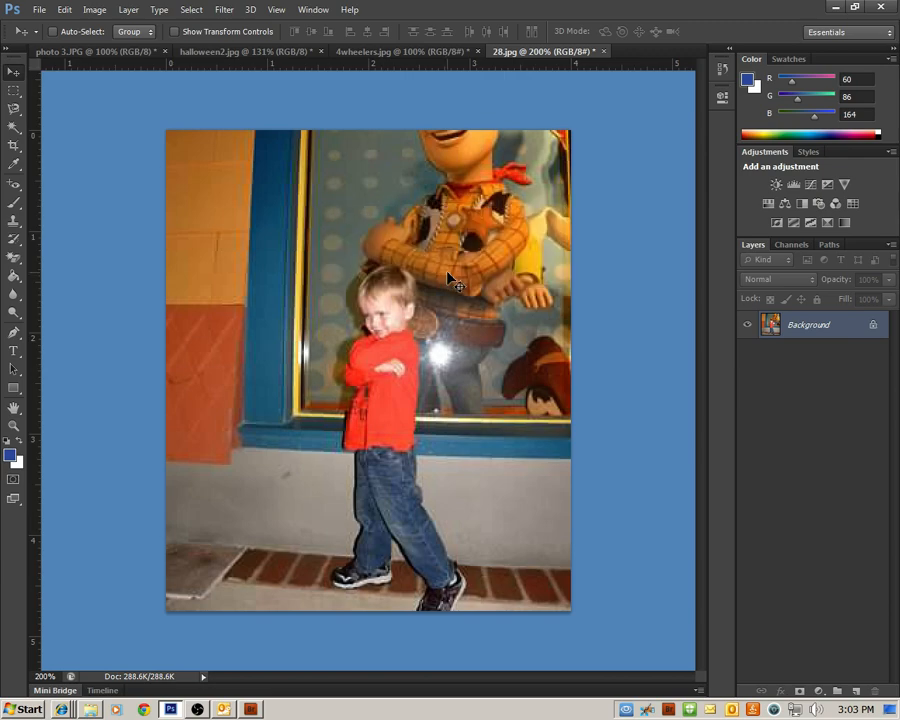
mouse_move(372, 240)
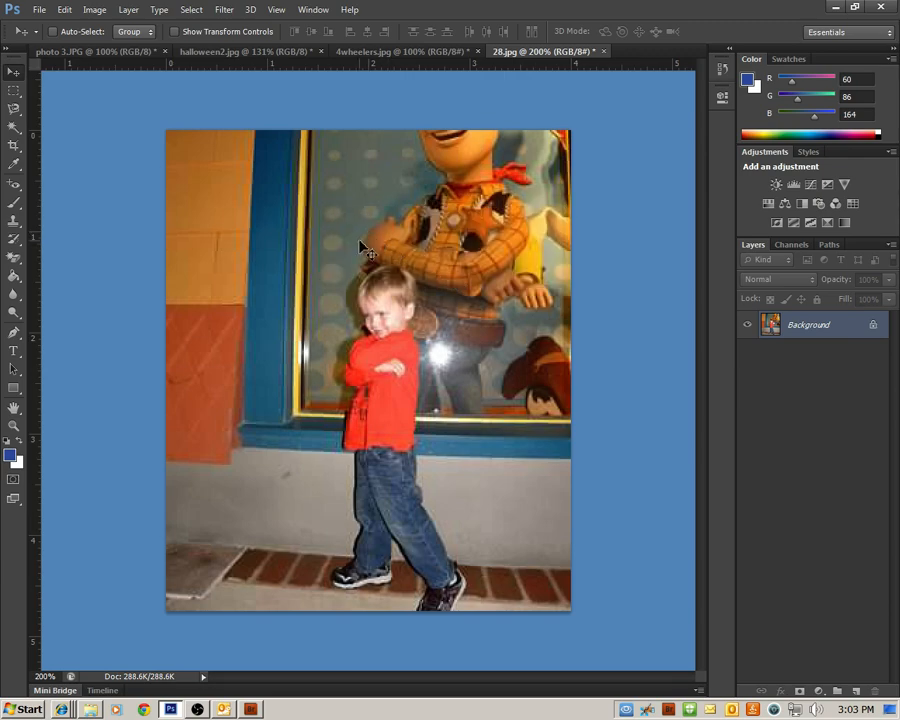
mouse_move(622, 300)
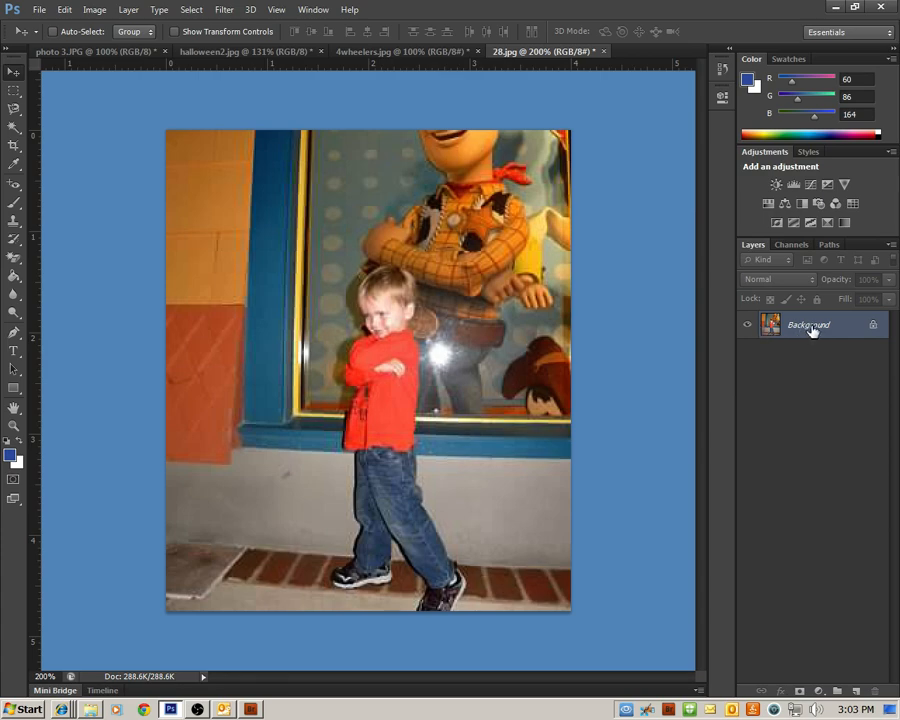
mouse_move(808, 330)
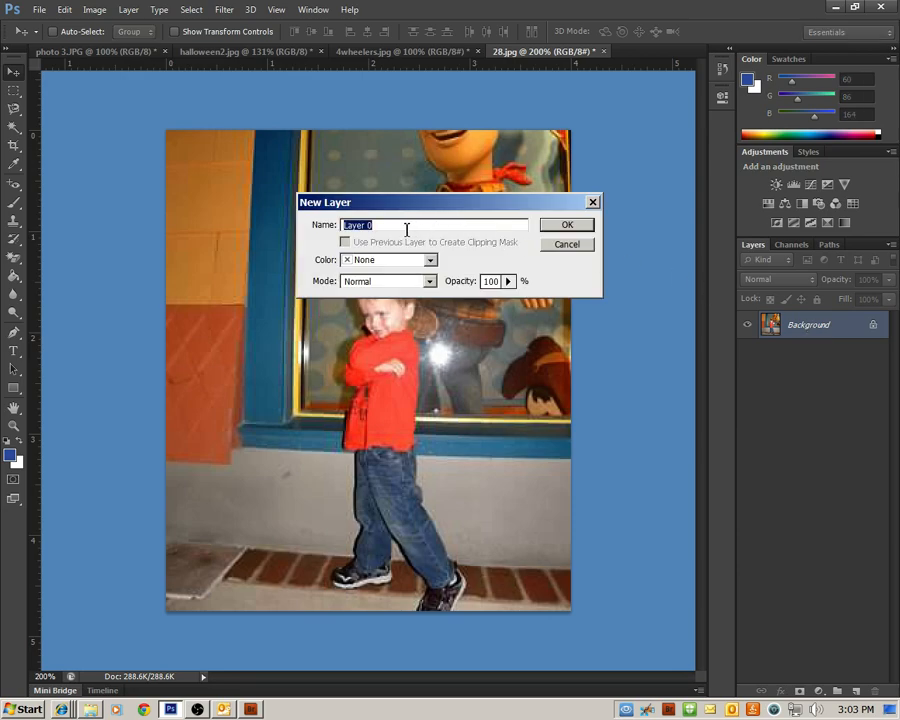
type("Ben crossing")
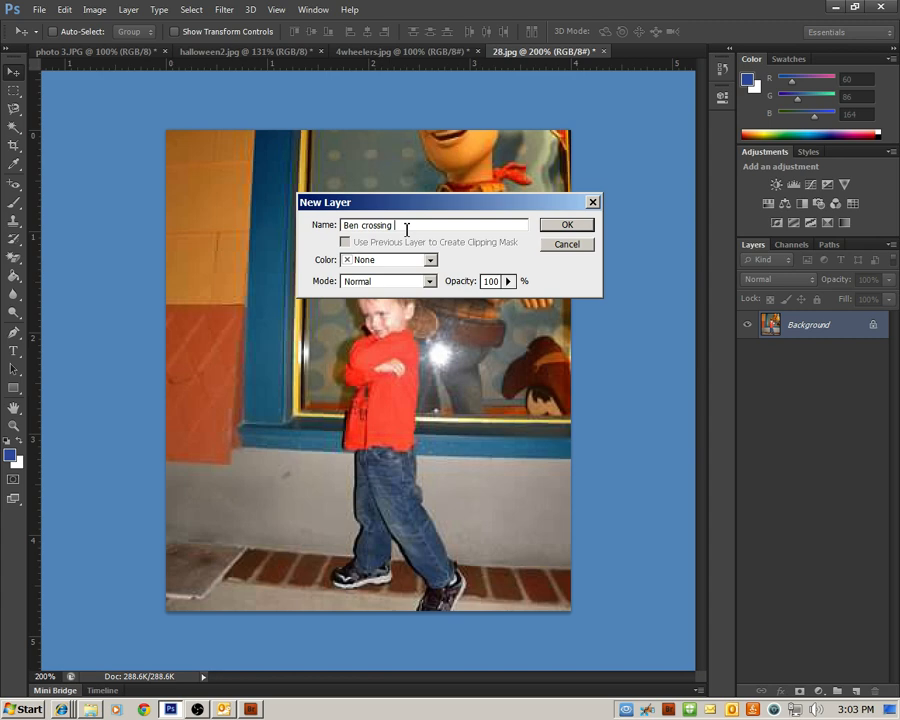
type("arms")
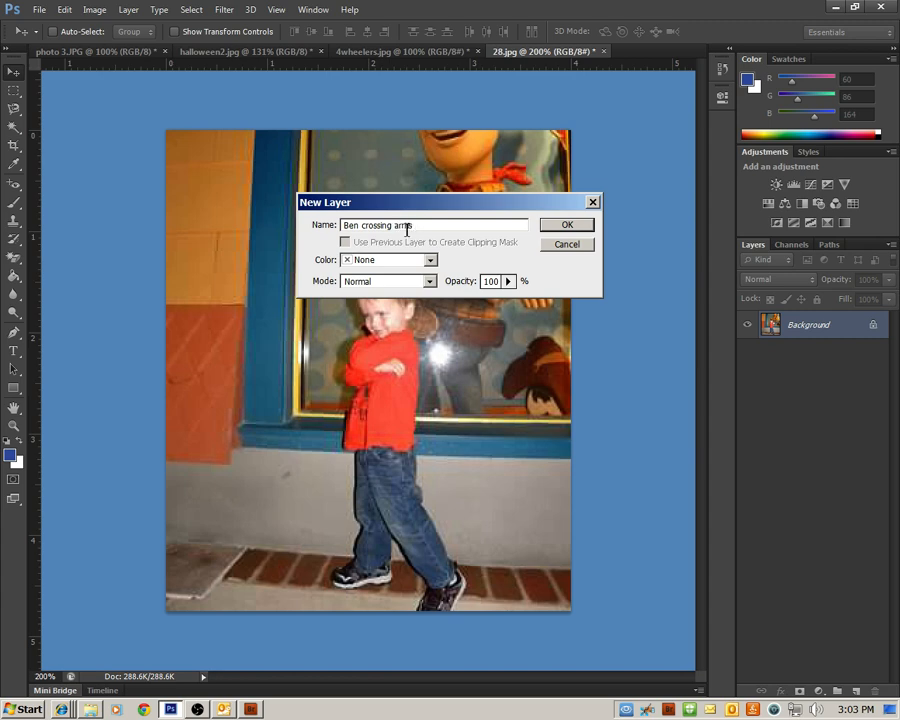
left_click(567, 223)
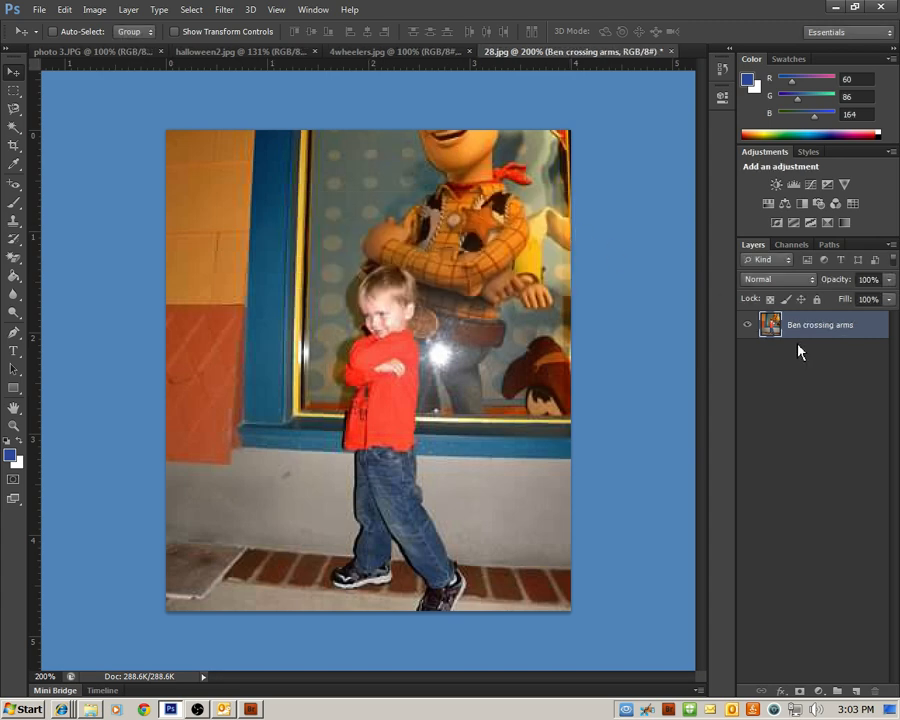
mouse_move(816, 351)
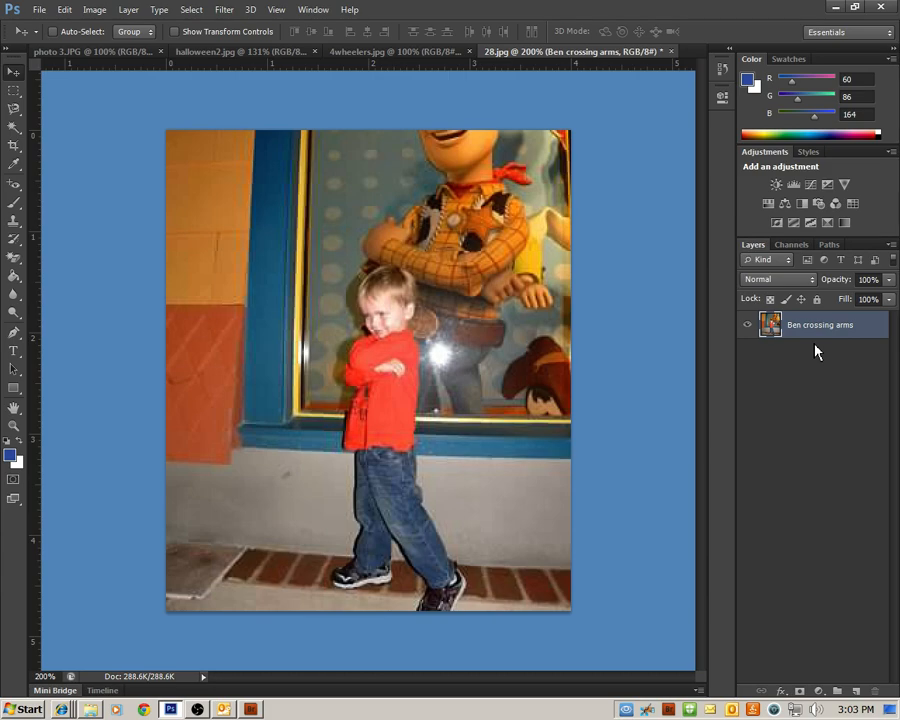
mouse_move(363, 252)
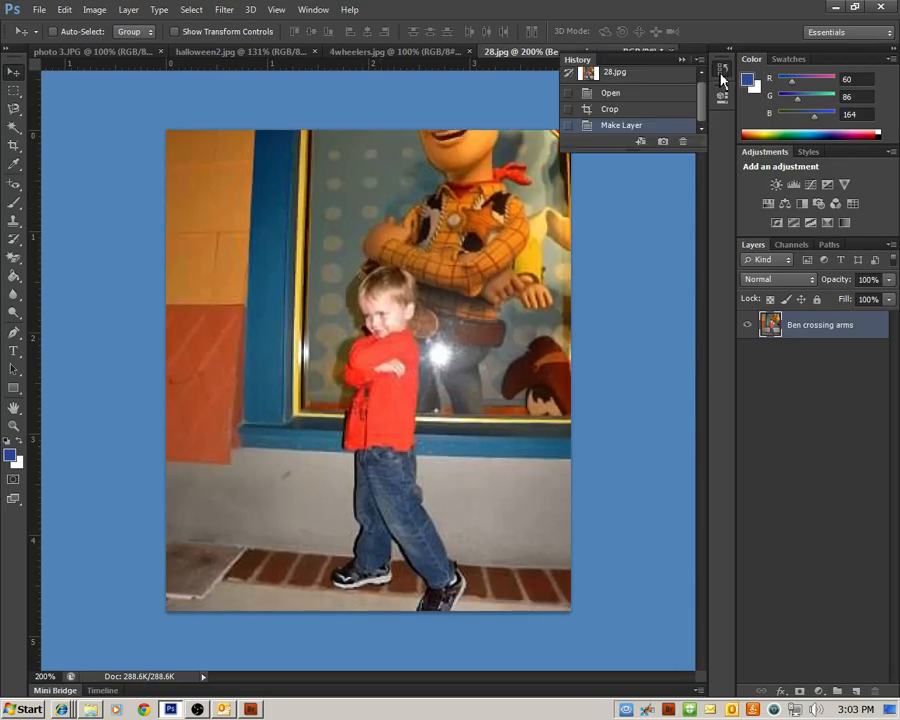
Undo Make Layer in History, then dismiss the Layer from Background dialog
left_click(610, 108)
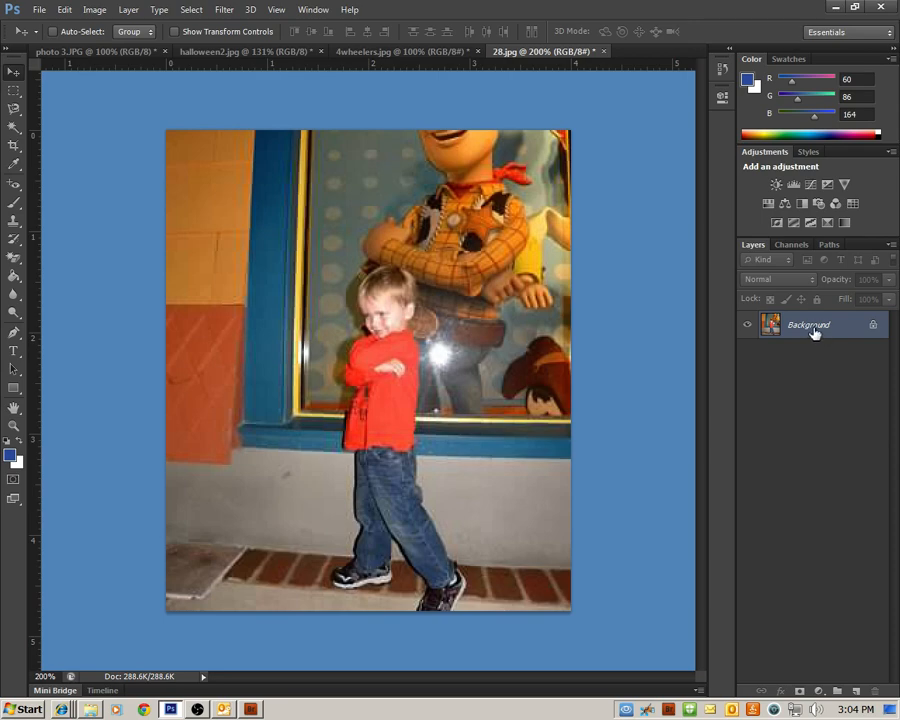
mouse_move(814, 330)
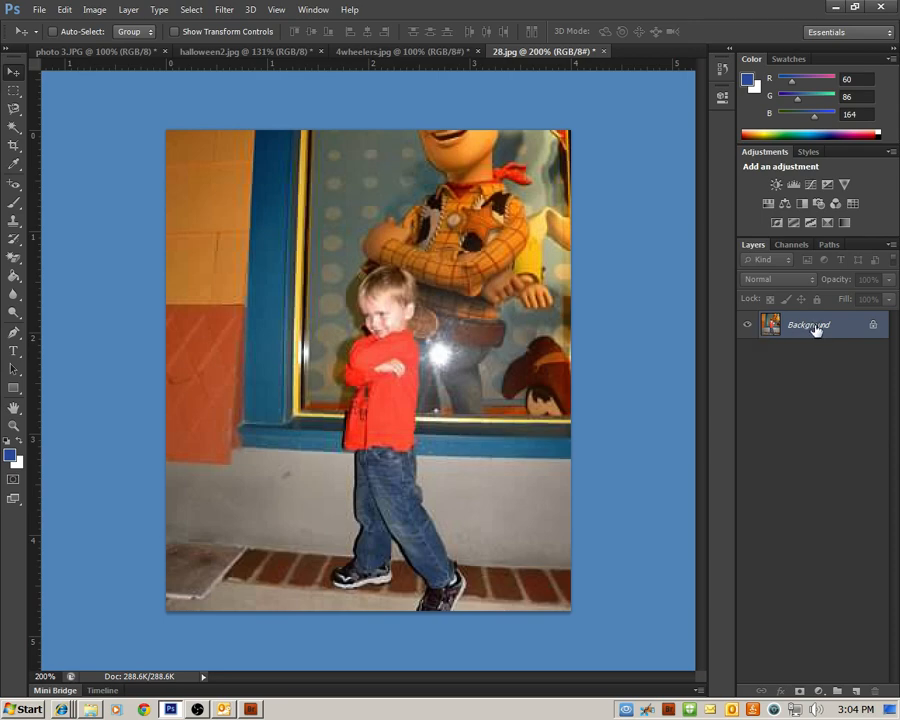
right_click(808, 324)
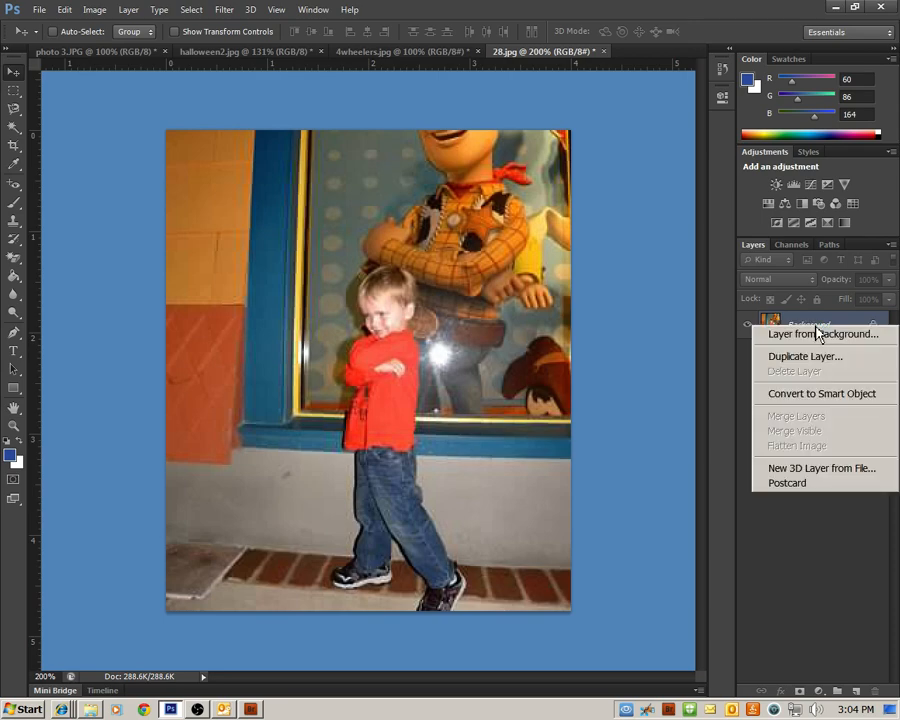
mouse_move(810, 334)
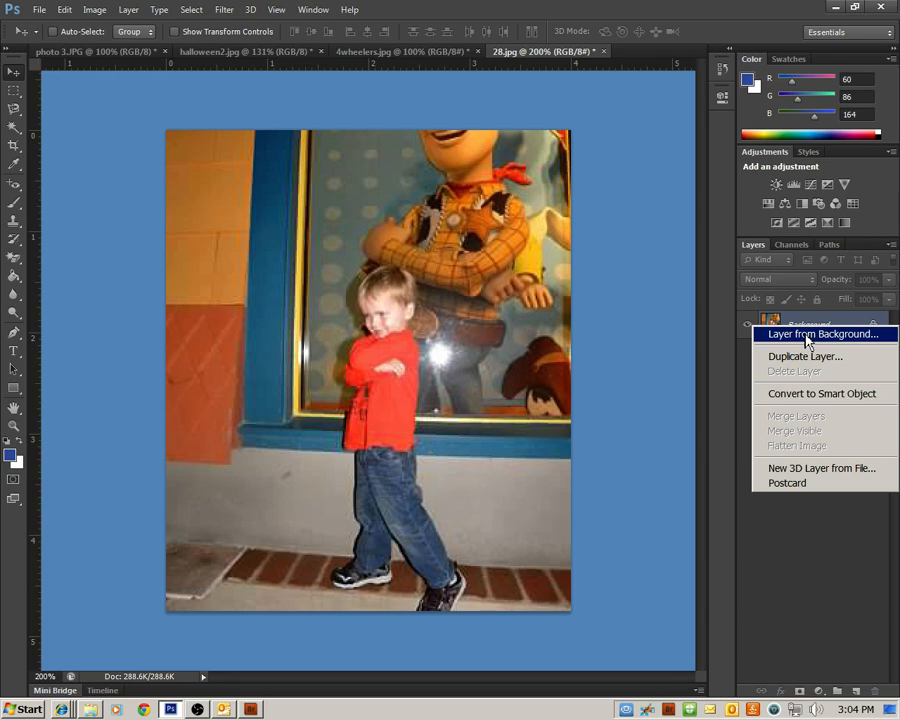
left_click(822, 334)
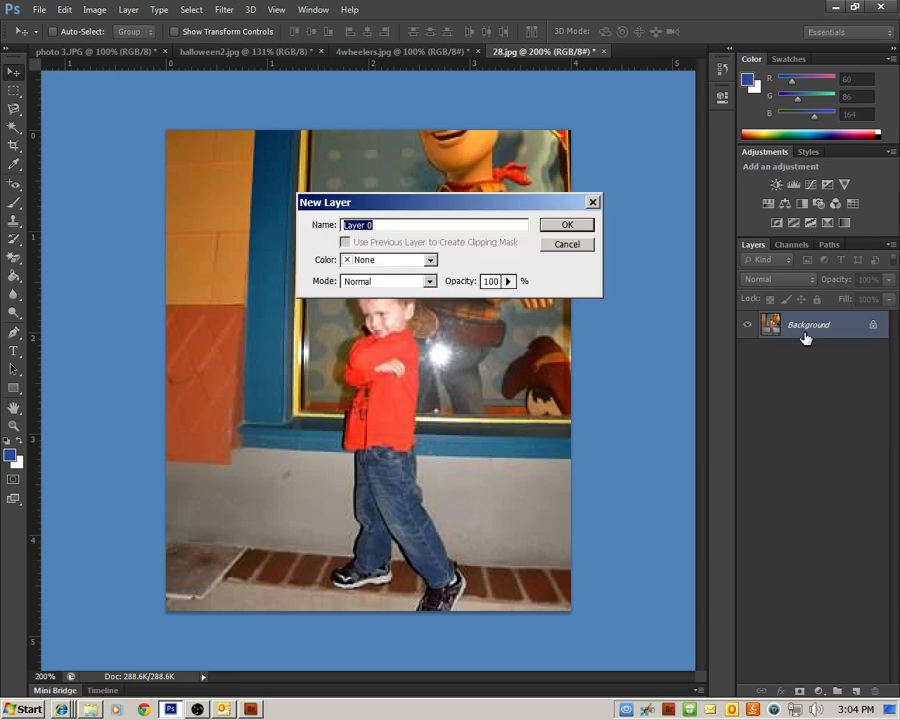
type("b")
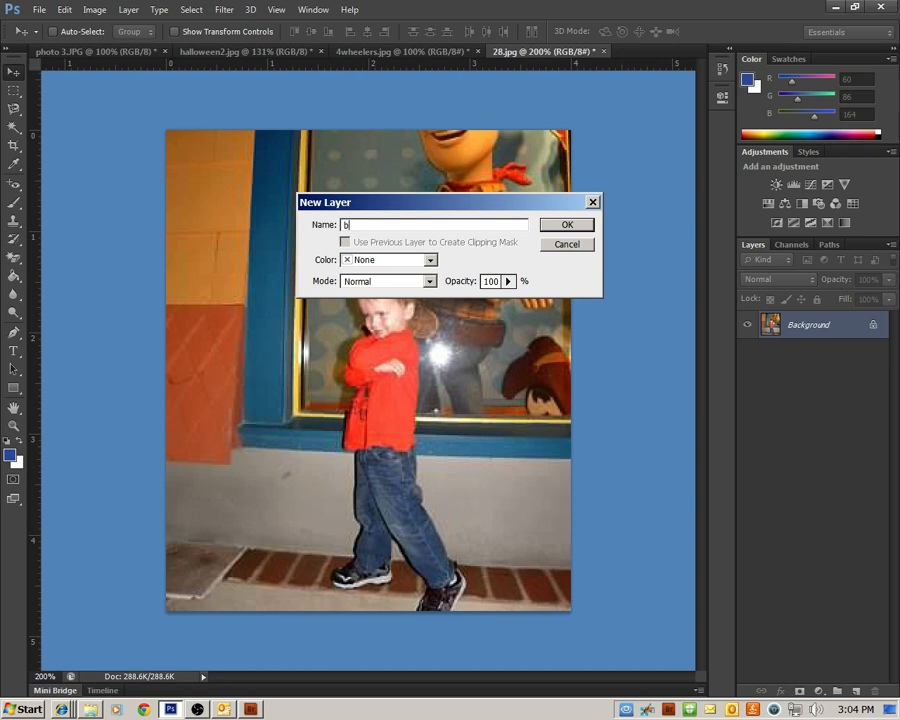
left_click(567, 244)
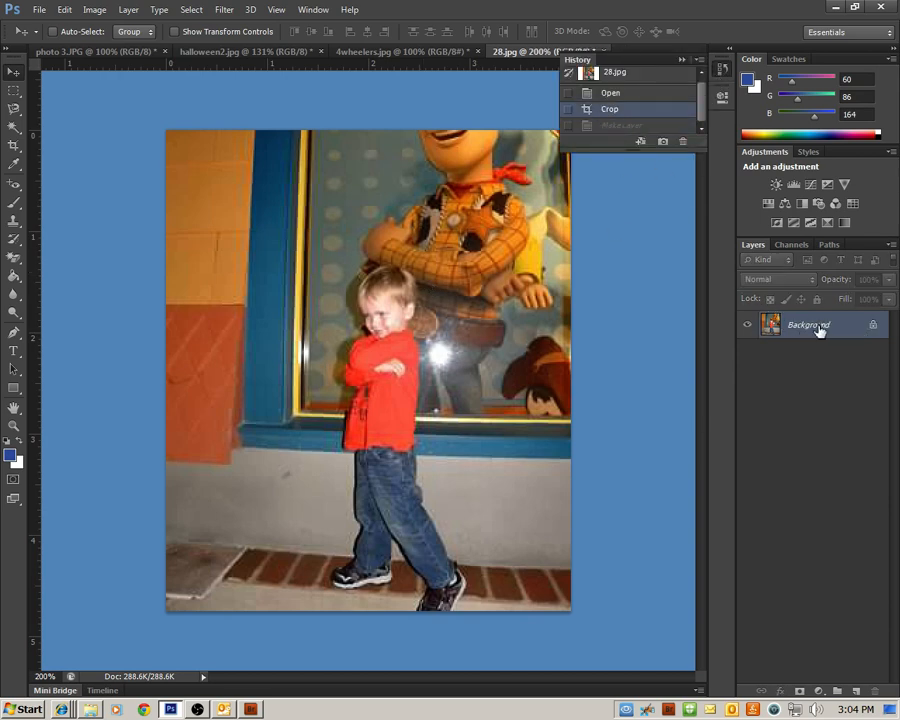
mouse_move(850, 337)
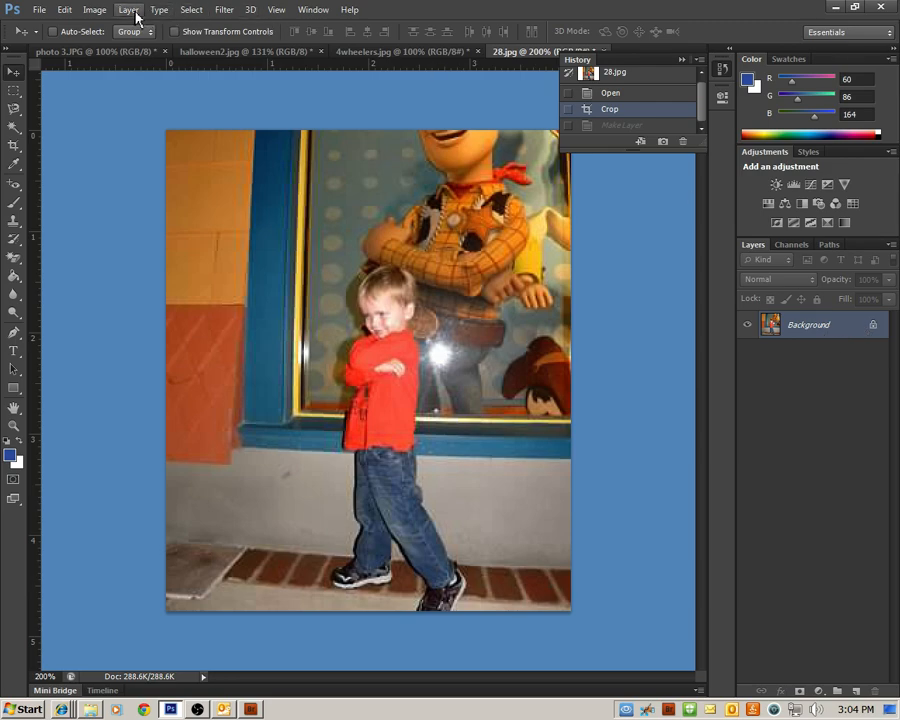
Convert the Background into an unlocked layer named 'ben' with Layer > New > Layer from Background
left_click(128, 9)
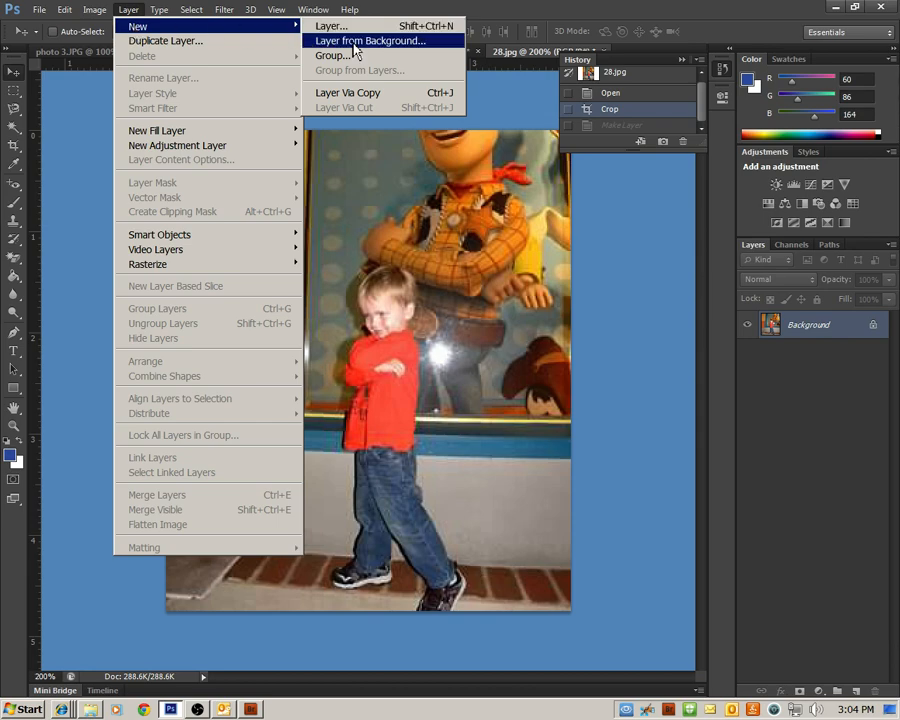
left_click(369, 40)
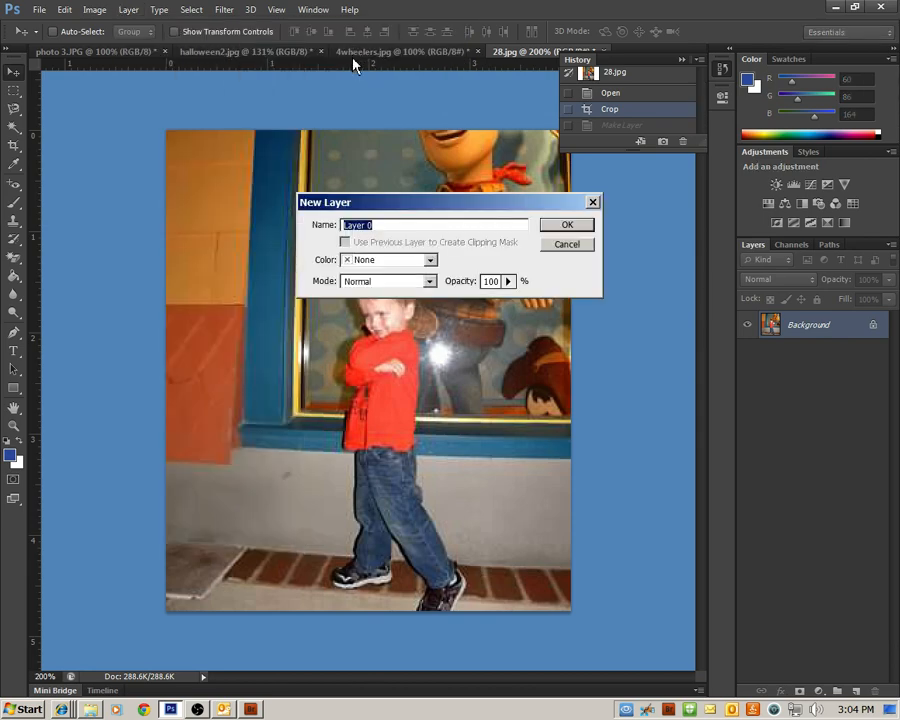
type("ben")
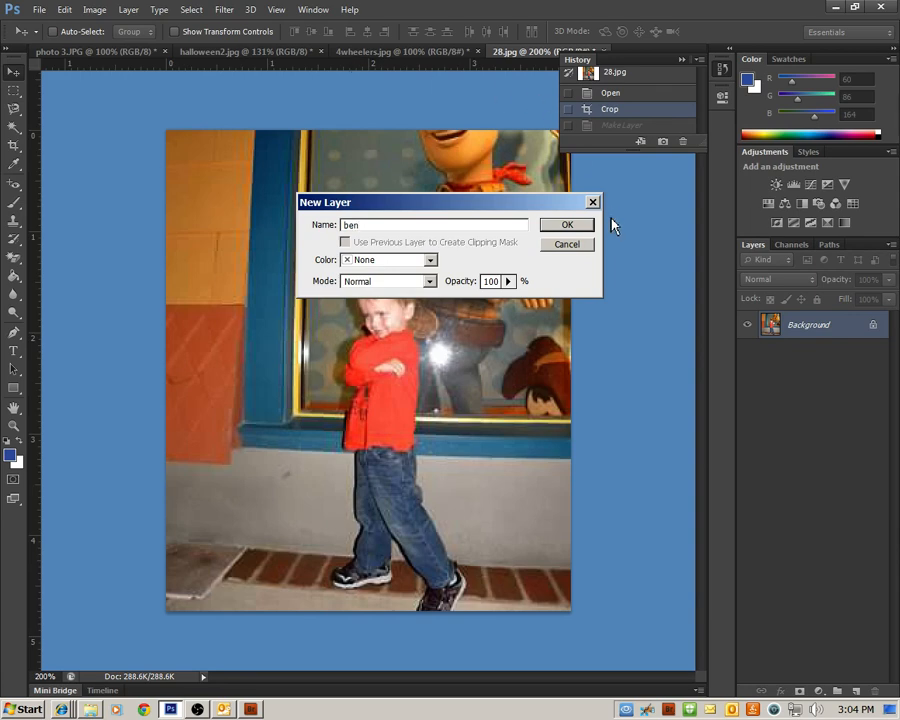
left_click(567, 224)
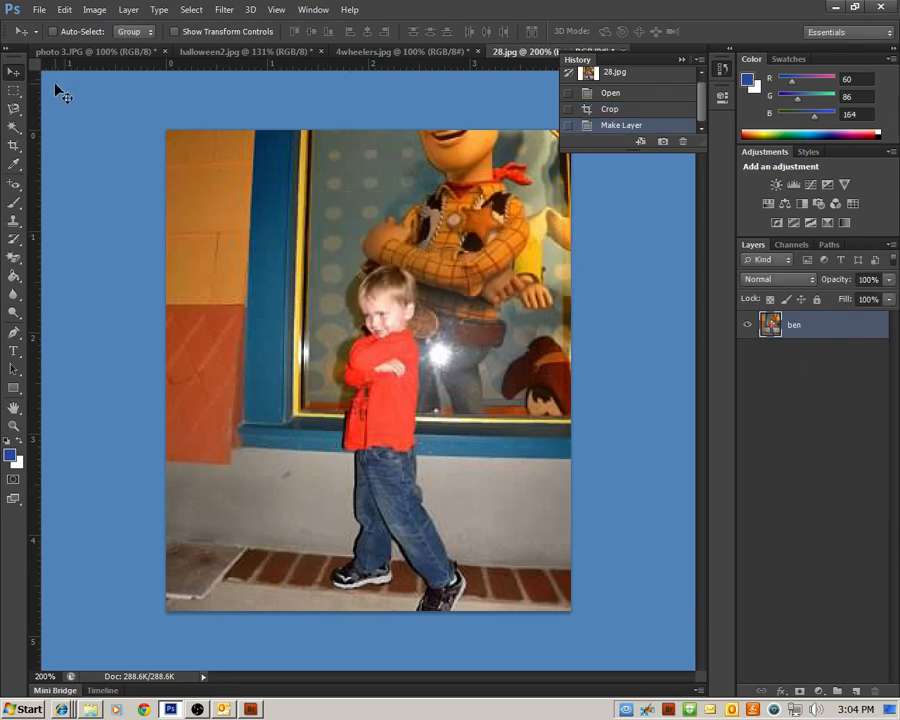
mouse_move(425, 300)
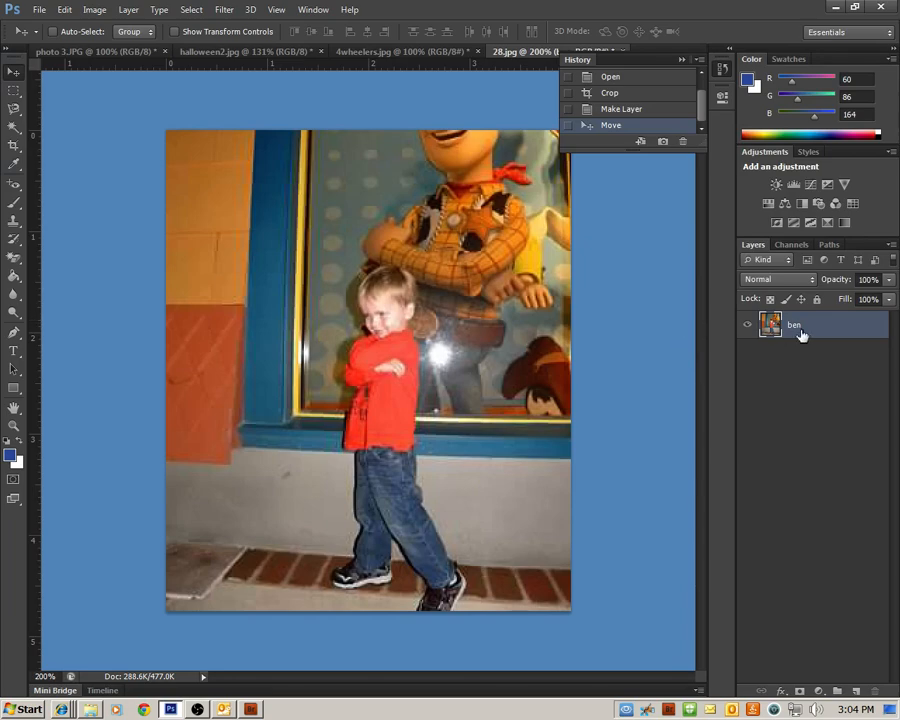
mouse_move(243, 124)
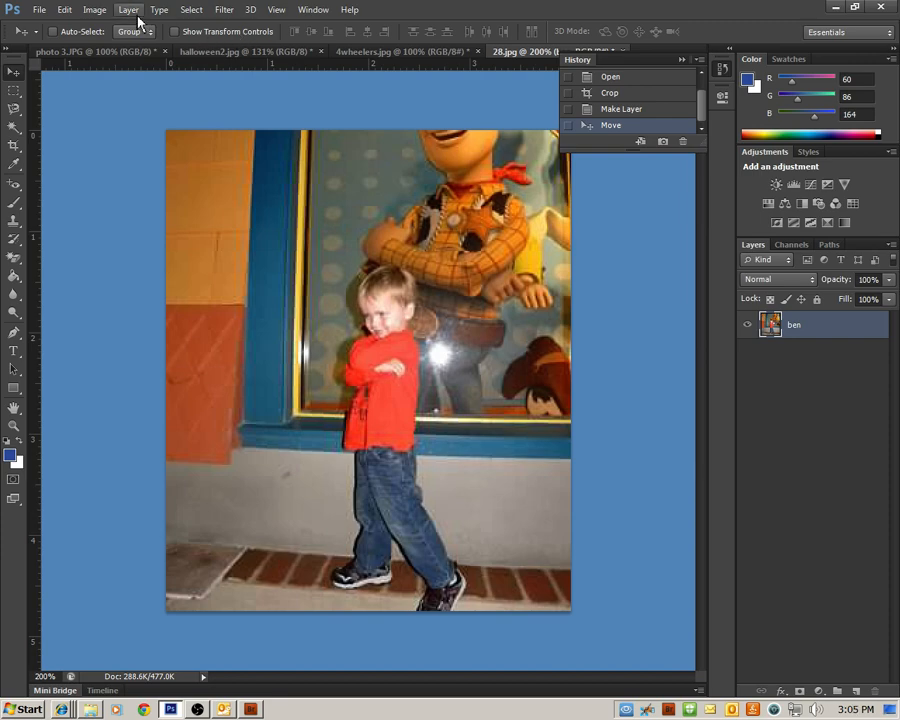
Turn the 'ben' layer back into a locked Background with Background from Layer
left_click(128, 9)
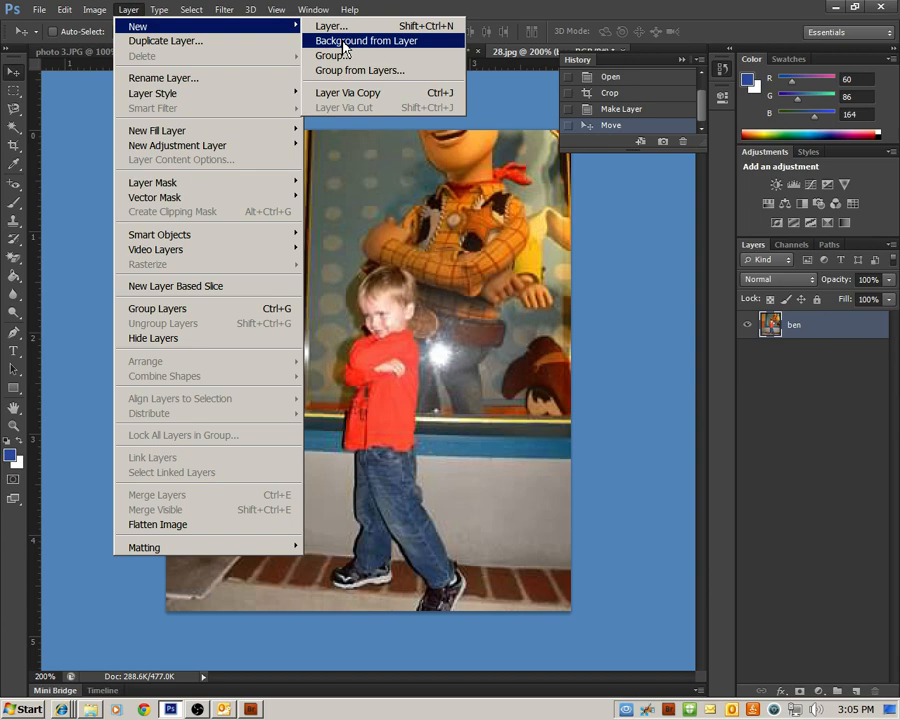
left_click(366, 40)
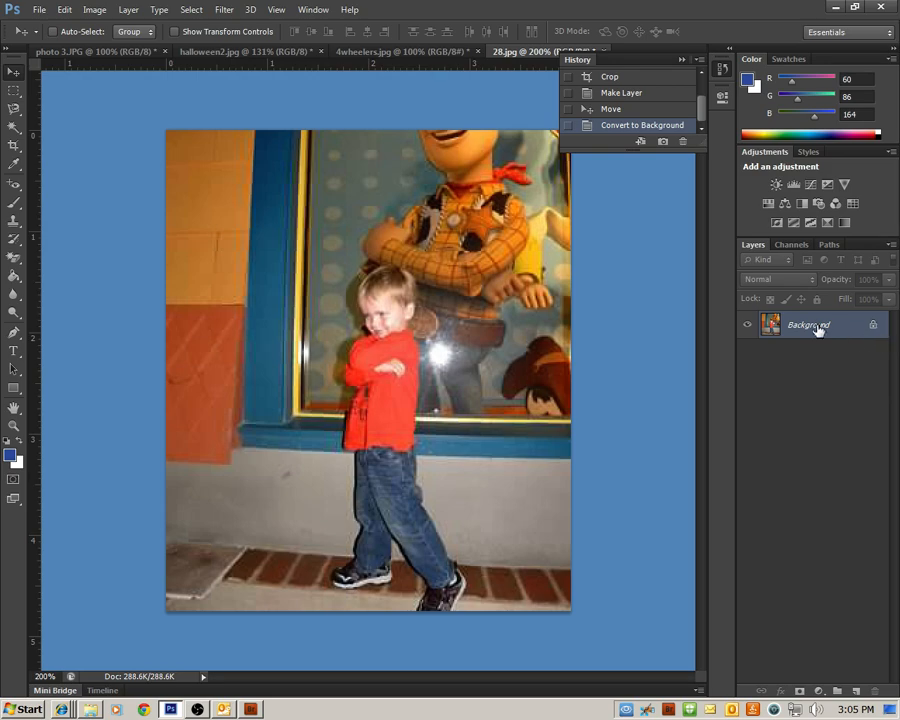
mouse_move(825, 335)
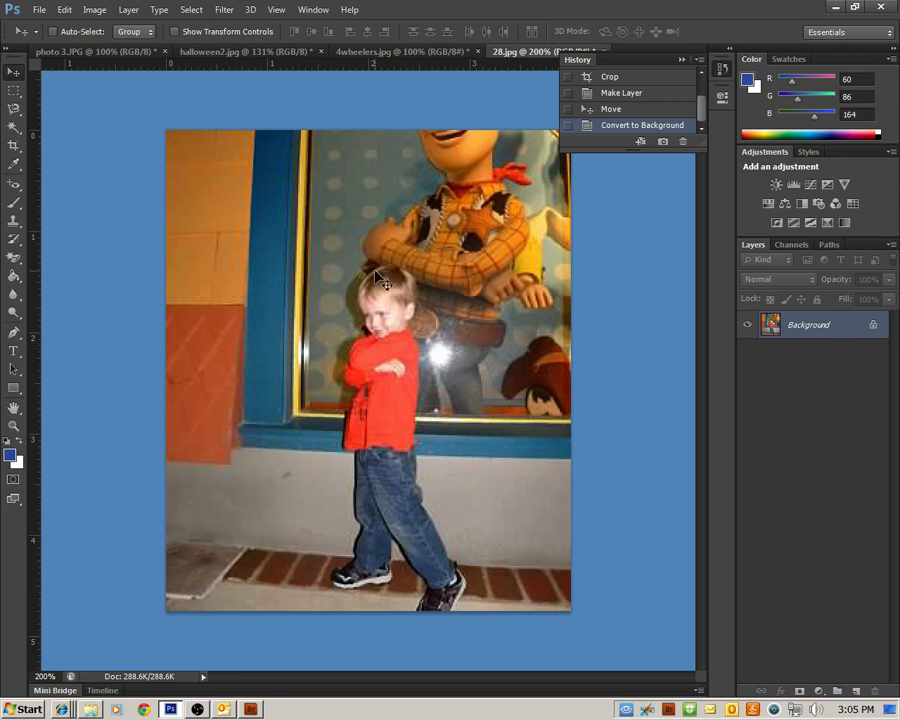
mouse_move(445, 250)
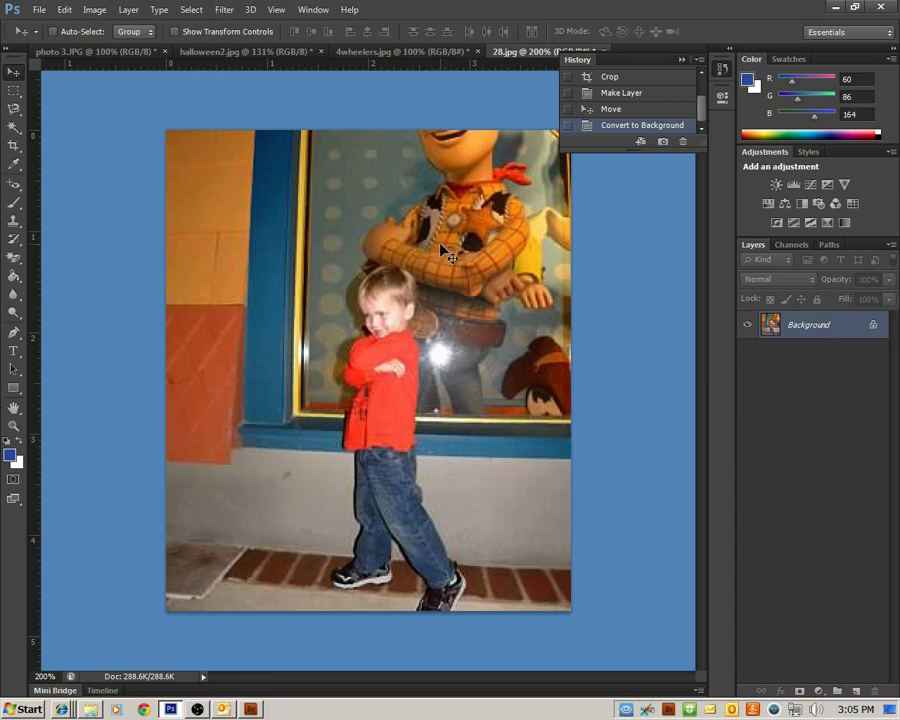